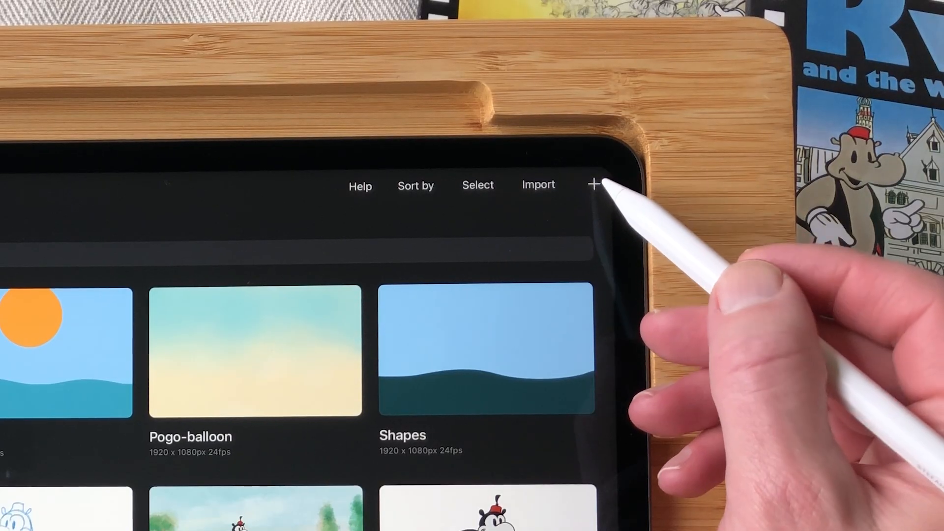
- Create a new 1920×1080, 24 fps project with the Traditional workflow
left_click(594, 184)
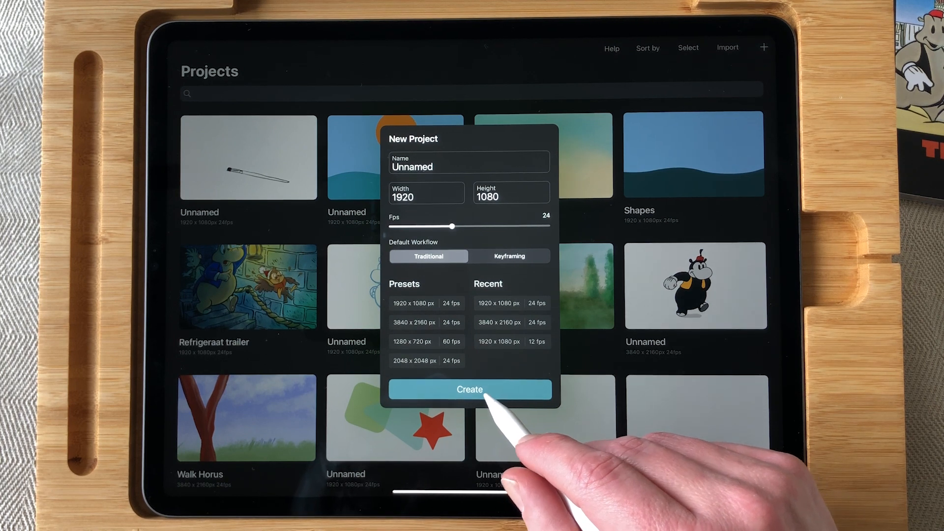
left_click(470, 389)
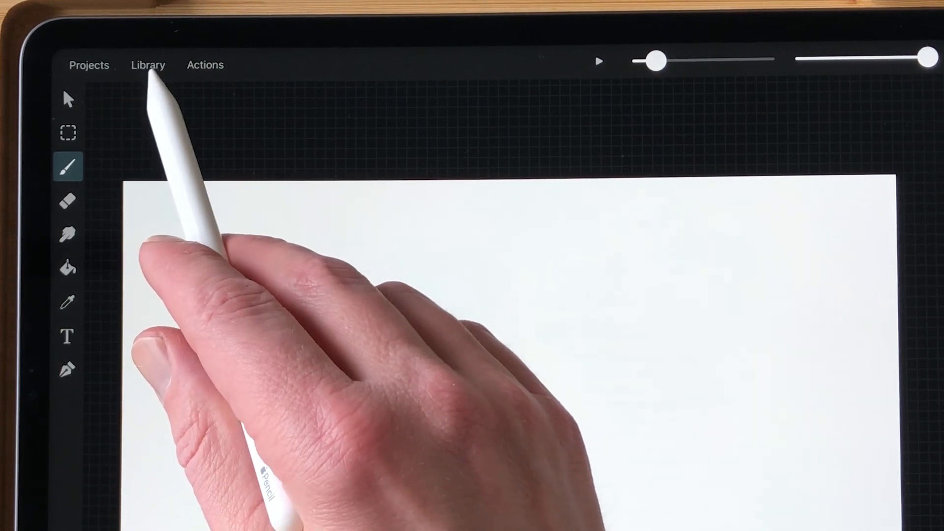
- Import the paintbrush-on-fabric video from Photos through the Library's Videos section
left_click(147, 65)
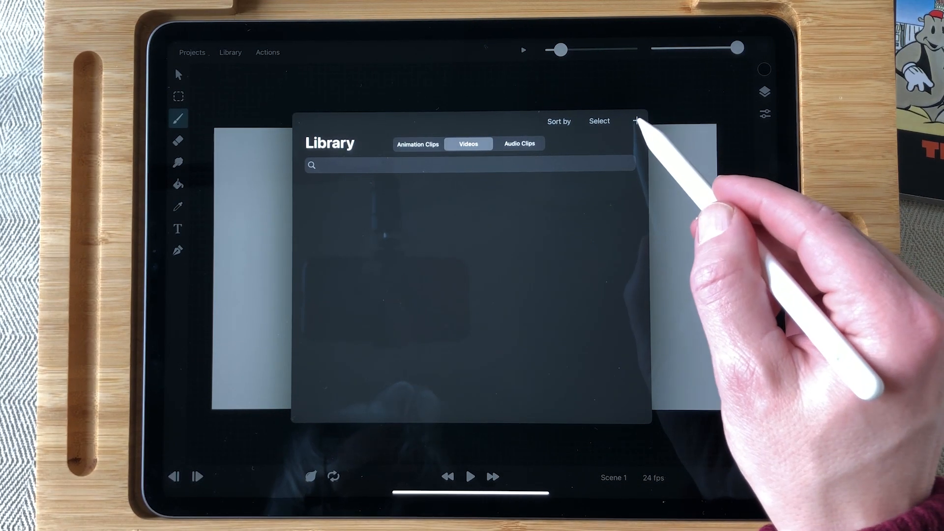
left_click(638, 121)
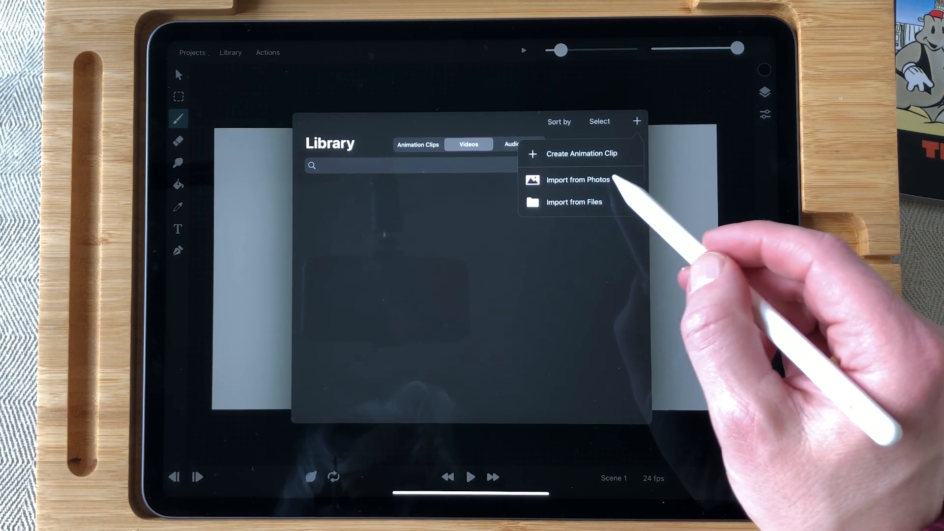
left_click(575, 180)
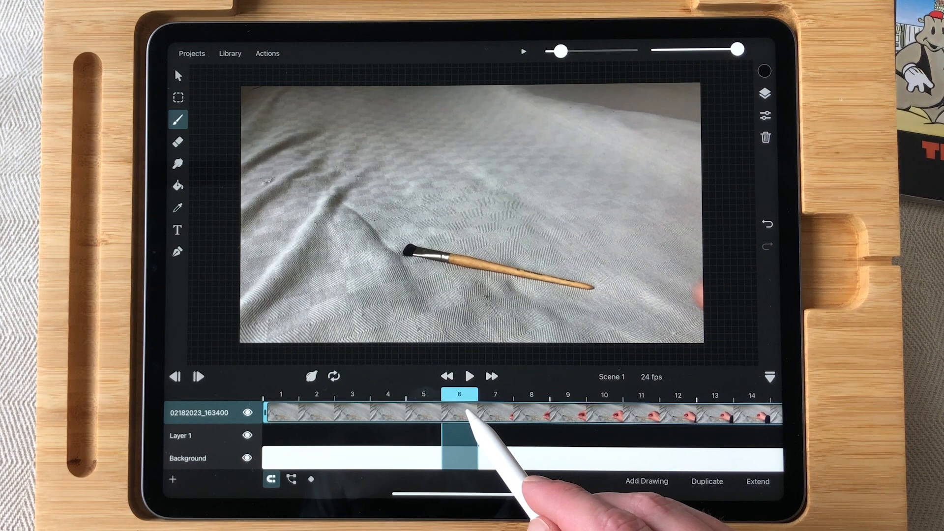
- Delete the video clip section after frame 55
left_click(495, 394)
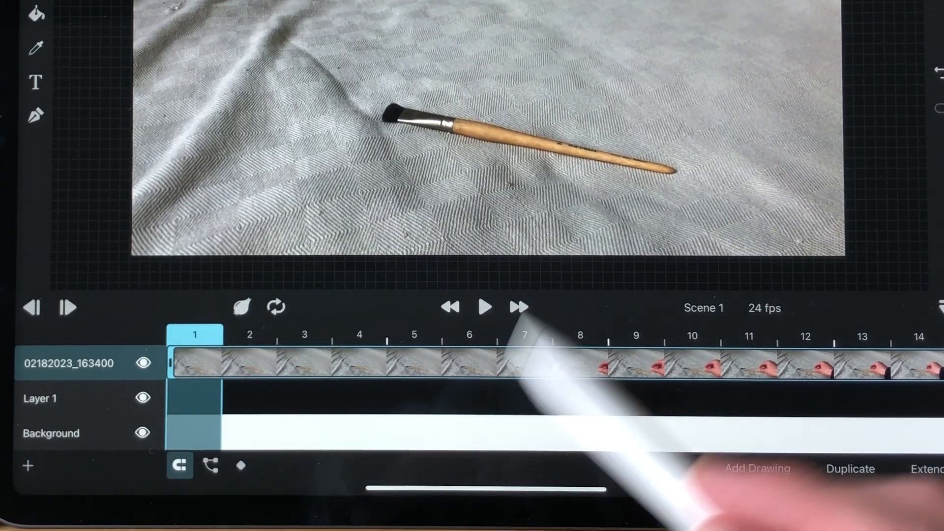
left_click(486, 308)
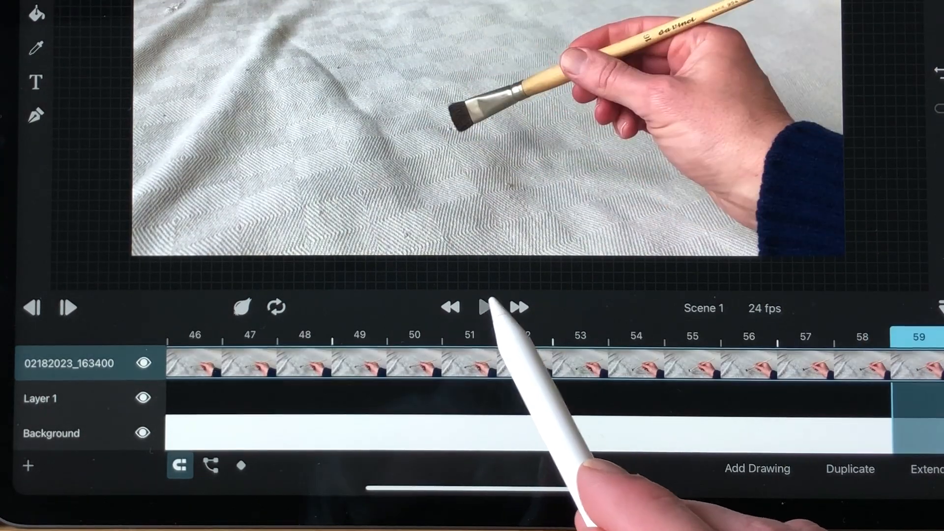
left_click(634, 335)
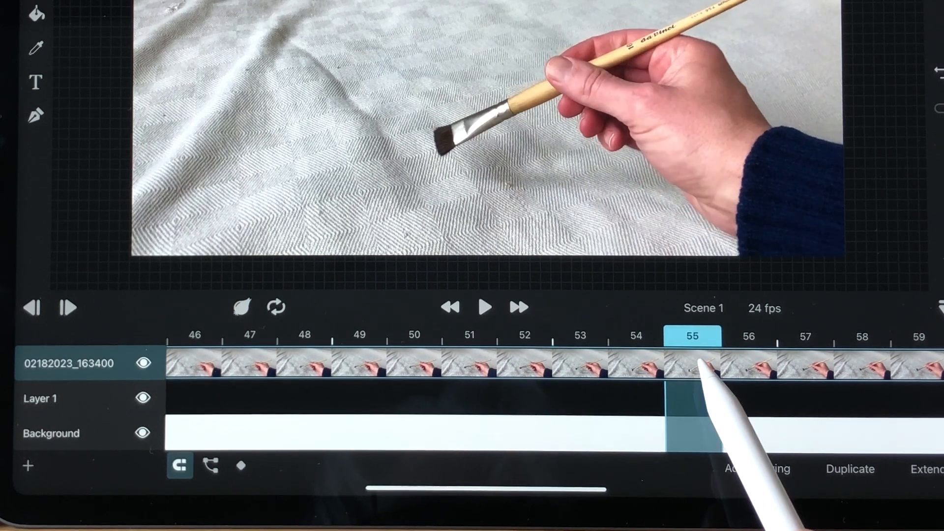
left_click(748, 336)
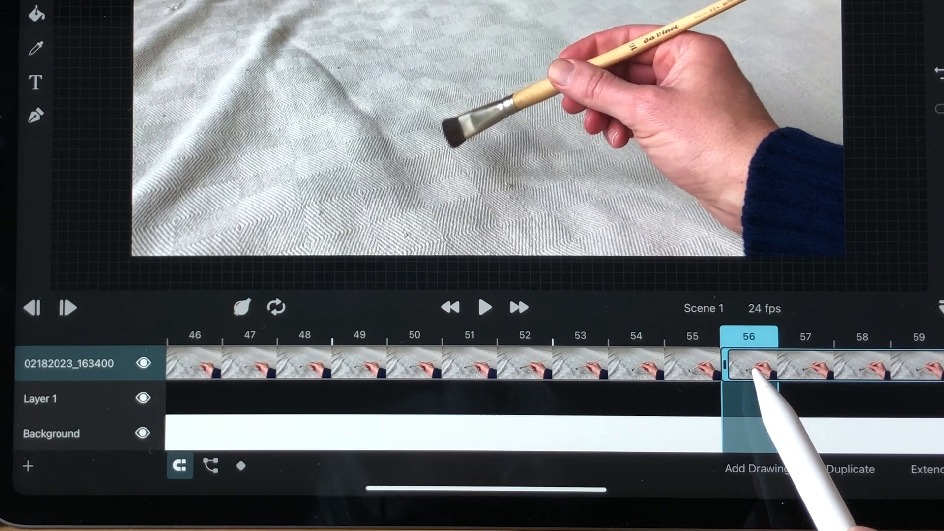
right_click(749, 362)
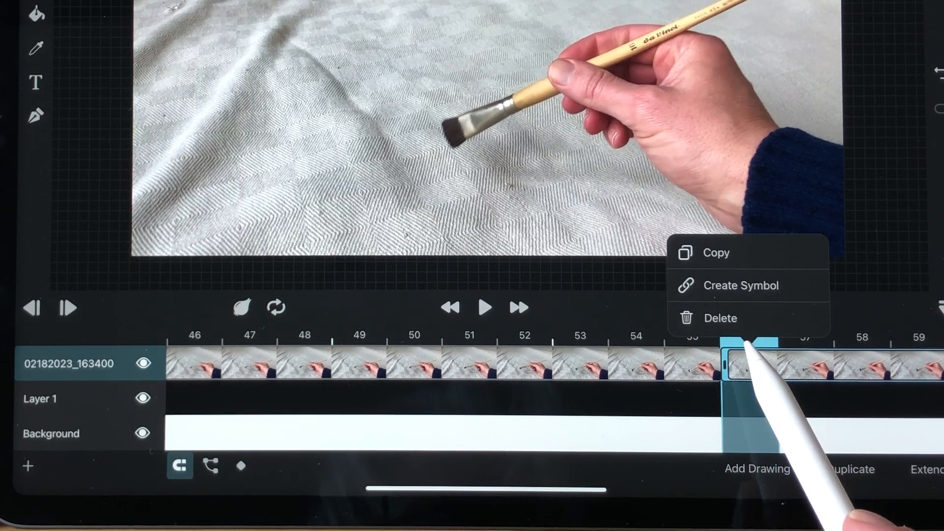
left_click(720, 318)
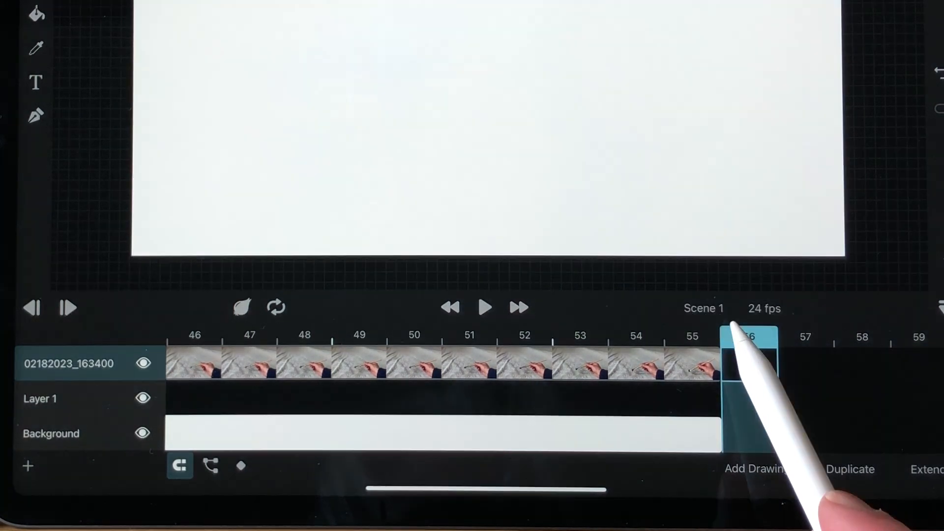
- Play back the trimmed animation to check it ends at frame 55
left_click(485, 308)
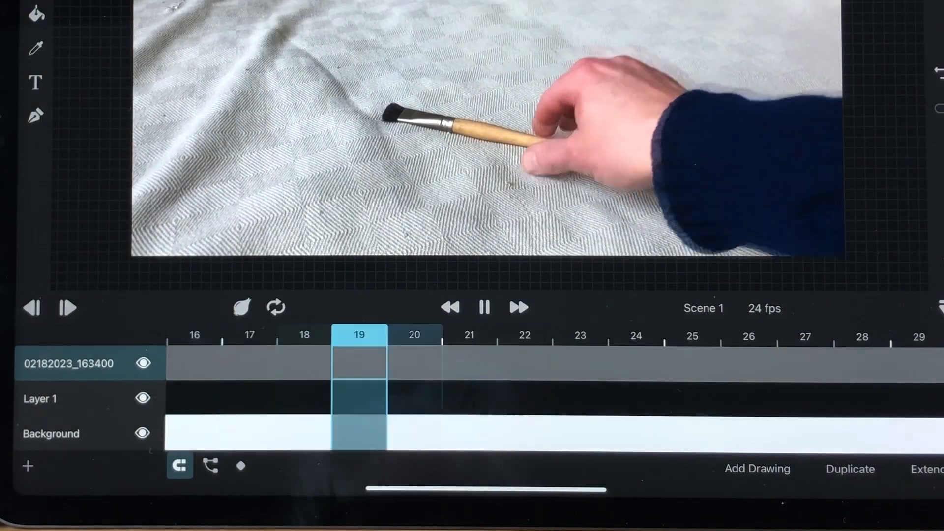
left_click(484, 308)
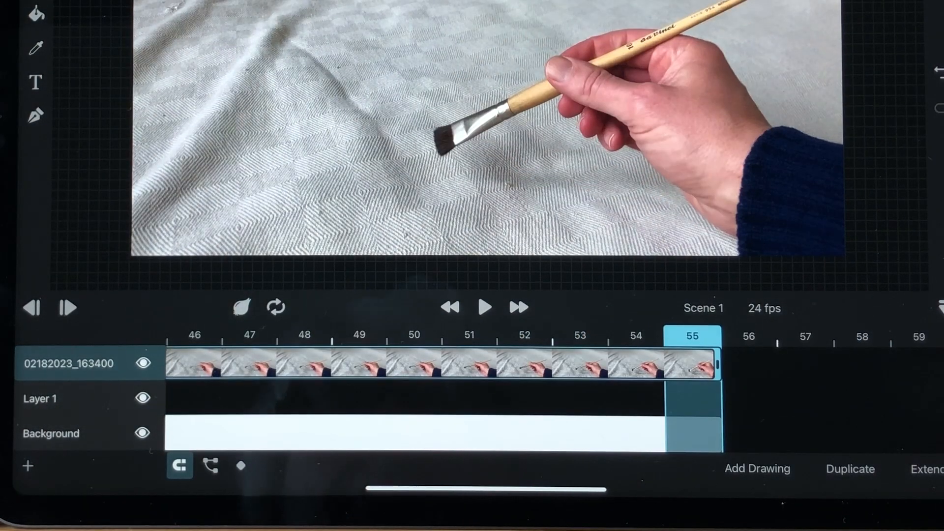
left_click(485, 307)
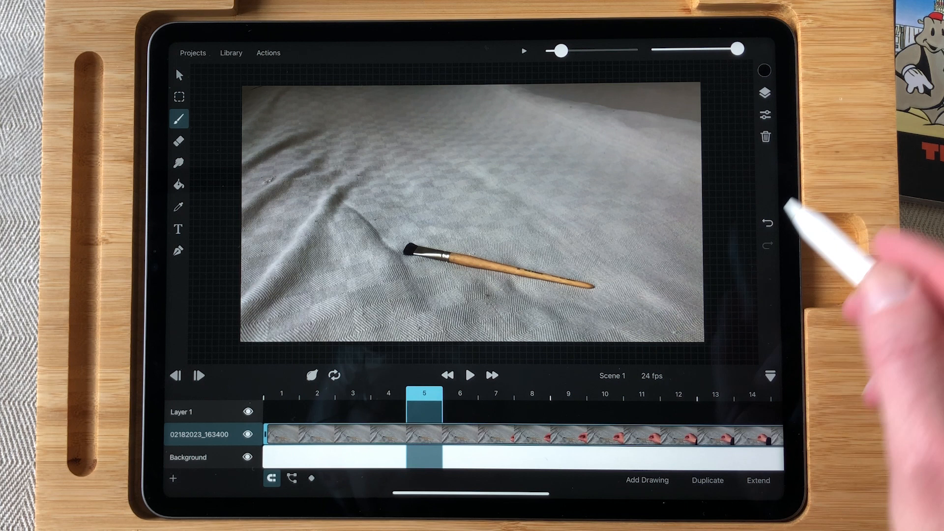
- Lower the video layer's opacity to 54% in its Properties
left_click(765, 115)
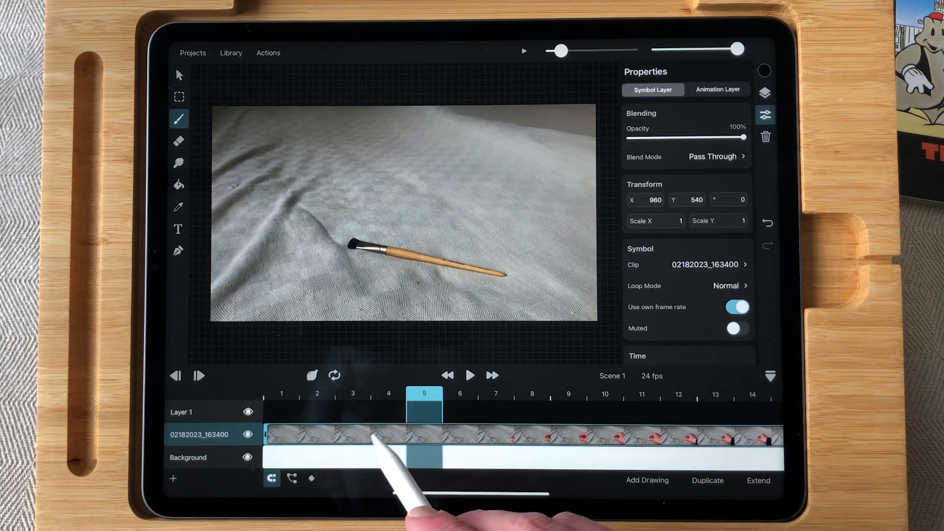
left_click(388, 403)
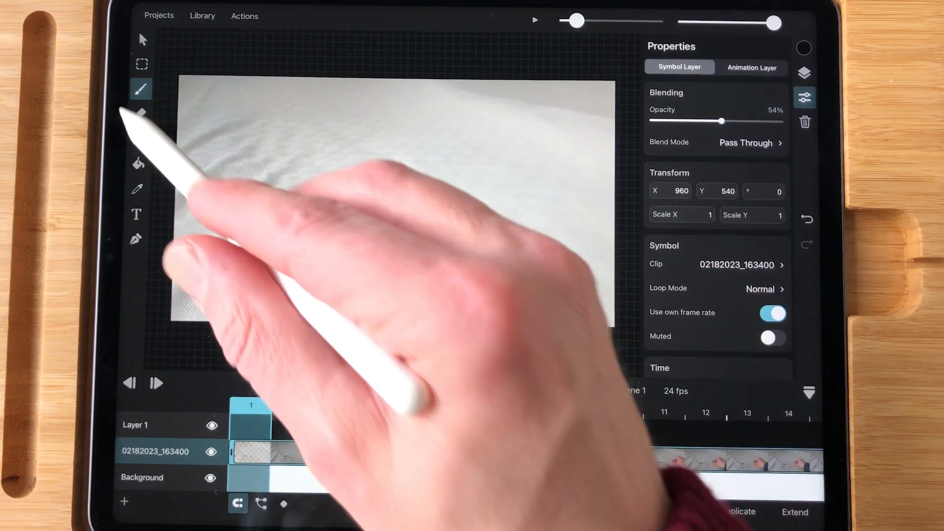
- Select the Brush tool and choose black as the drawing colour
left_click(141, 89)
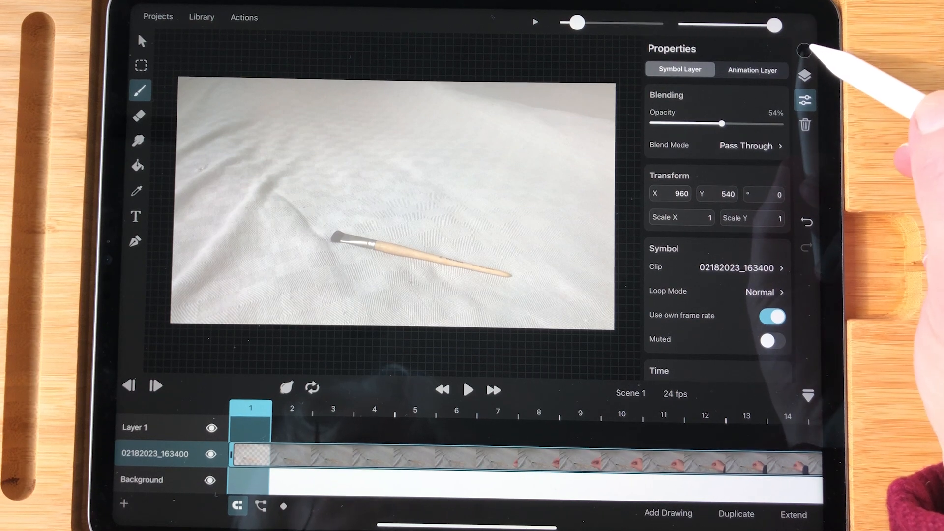
left_click(805, 52)
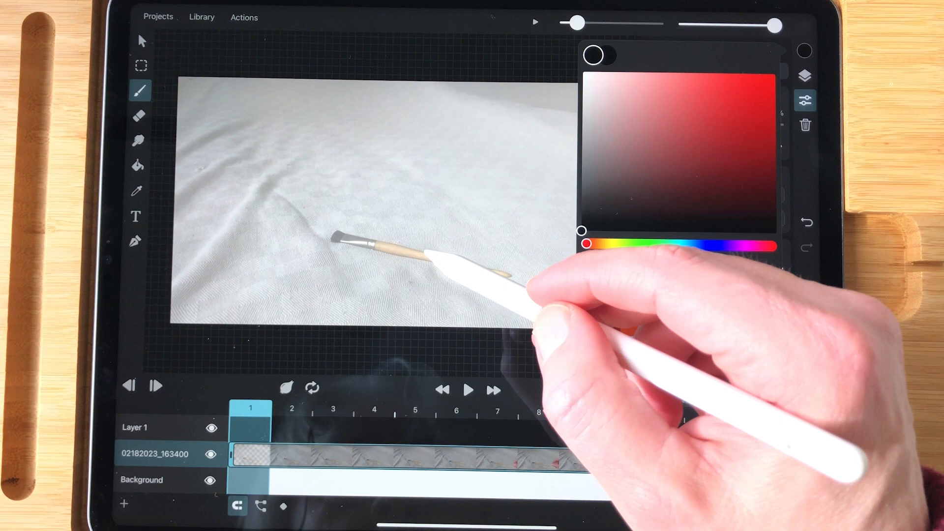
left_click(805, 100)
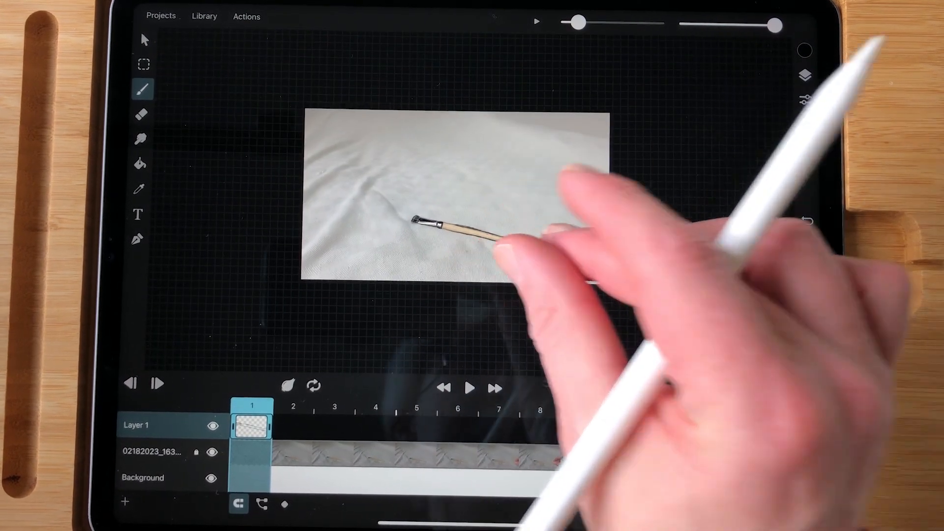
- Add new drawing frames on Layer 1 and trace the brush through frame 11
left_click(252, 422)
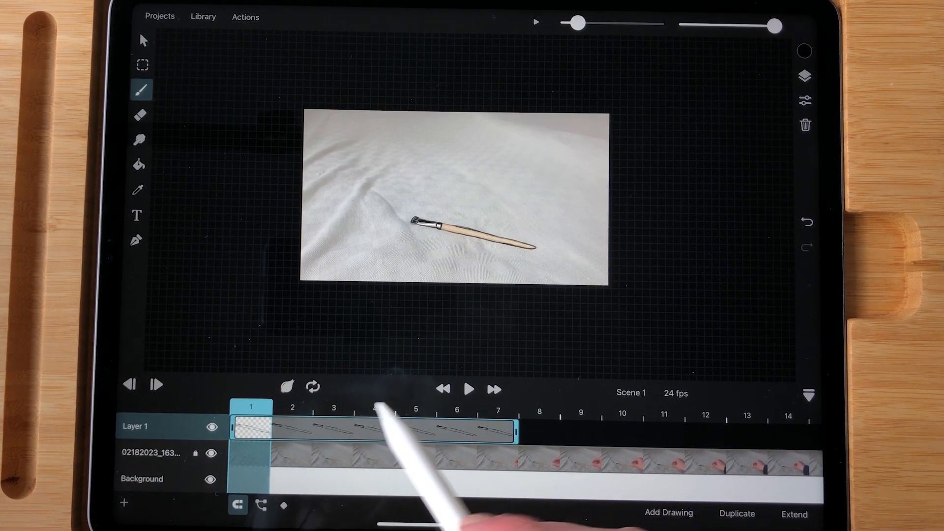
left_click(457, 409)
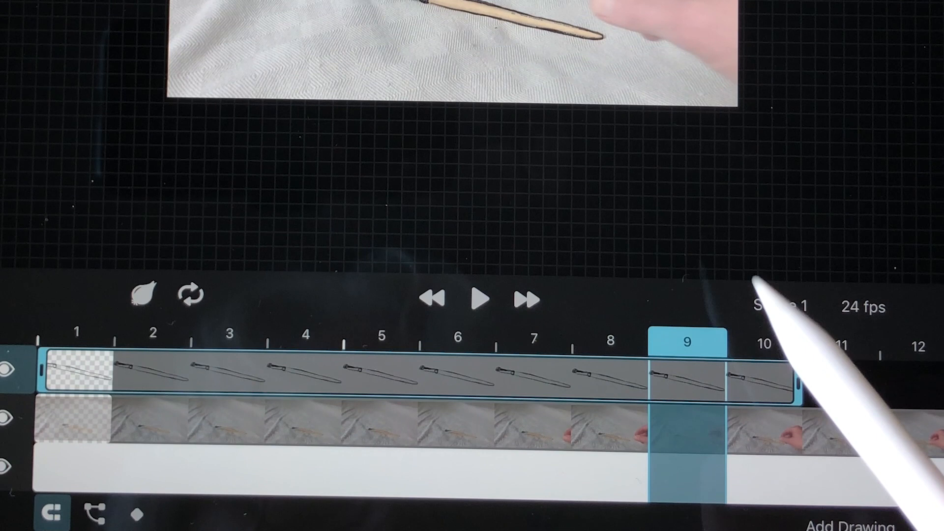
left_click(763, 343)
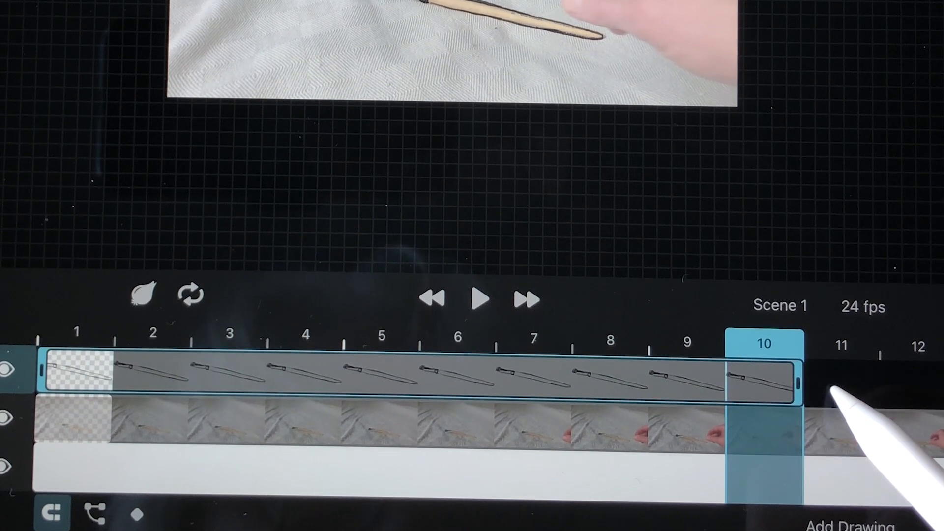
left_click(842, 346)
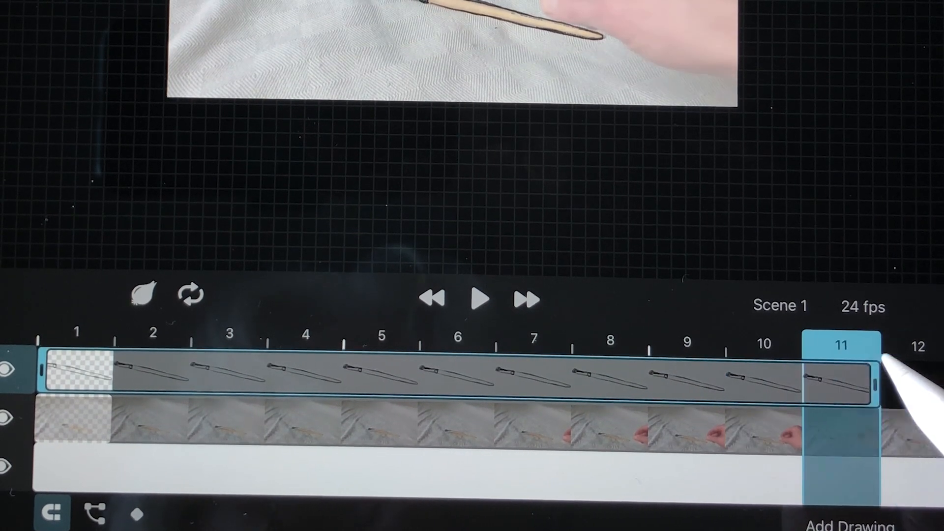
- Add an empty drawing at frame 12 on Layer 1
left_click(916, 346)
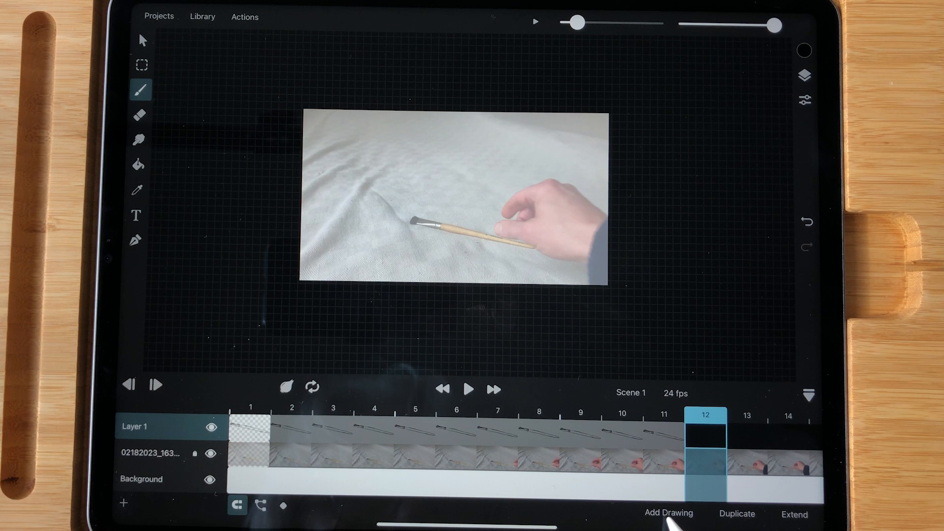
left_click(668, 513)
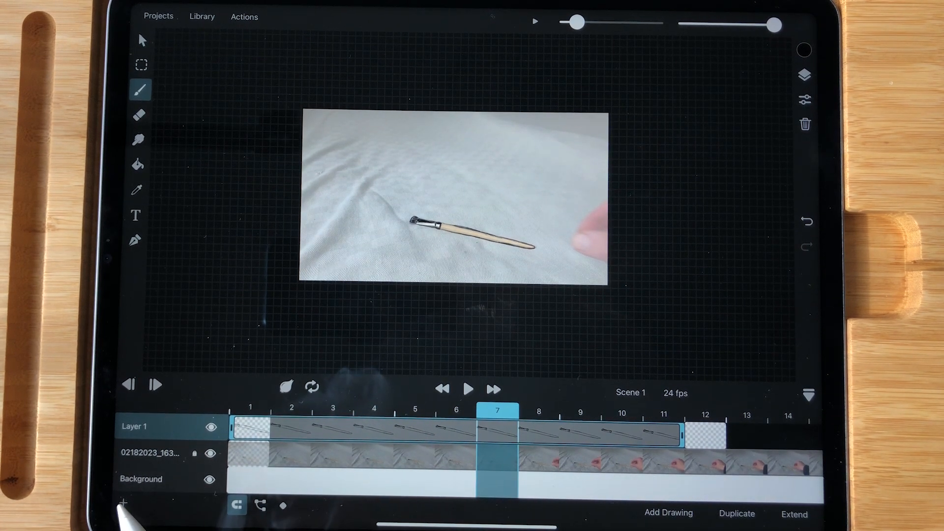
- Add a new Layer 3 and lock Layer 1 from its menu
left_click(124, 503)
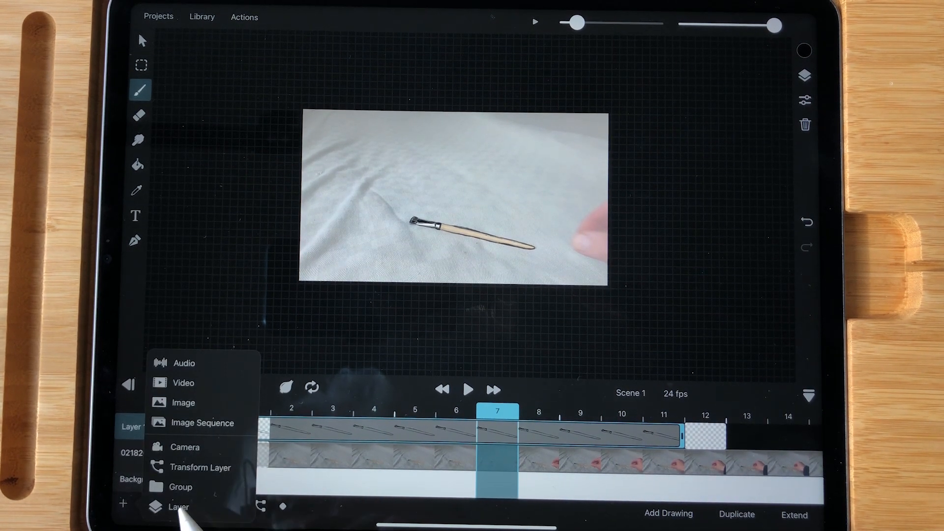
left_click(178, 507)
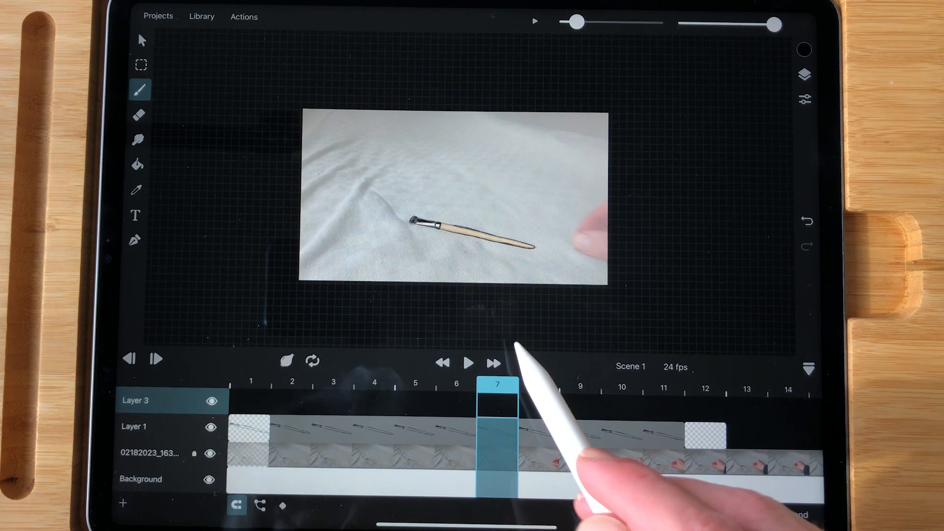
left_click(458, 384)
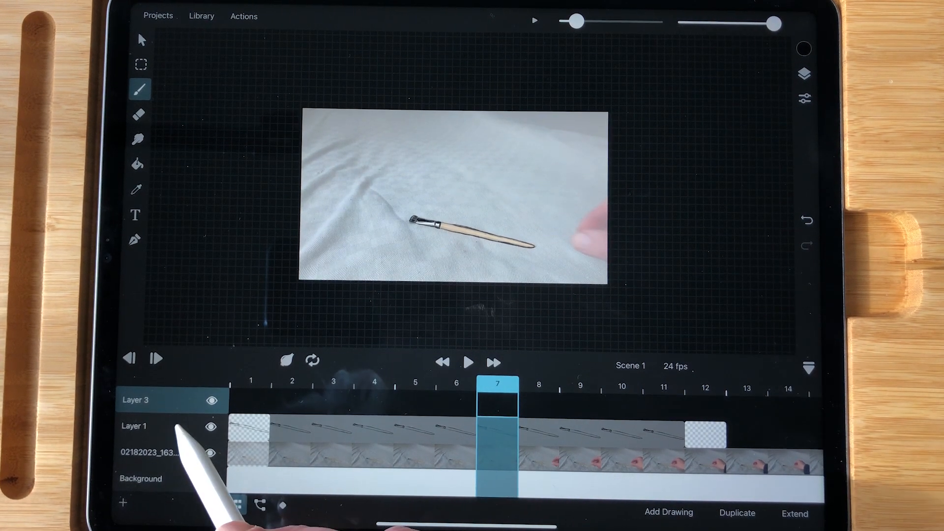
left_click(133, 425)
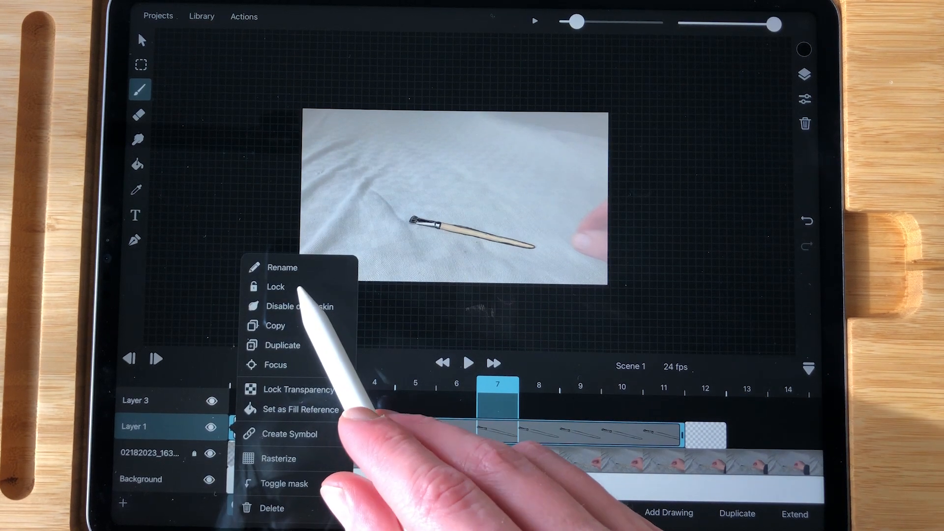
left_click(275, 286)
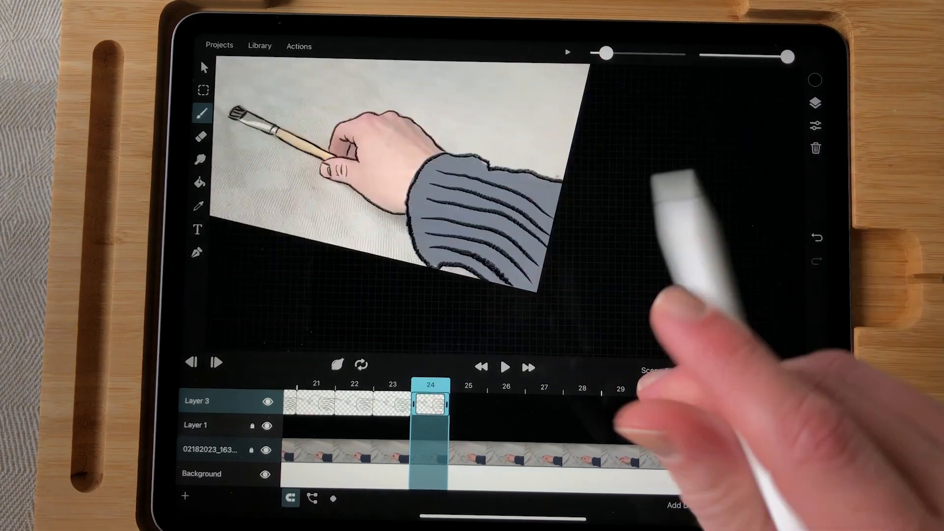
- Trace and colour the hand and grey striped sleeve on Layer 3 through frame 41
left_click(499, 404)
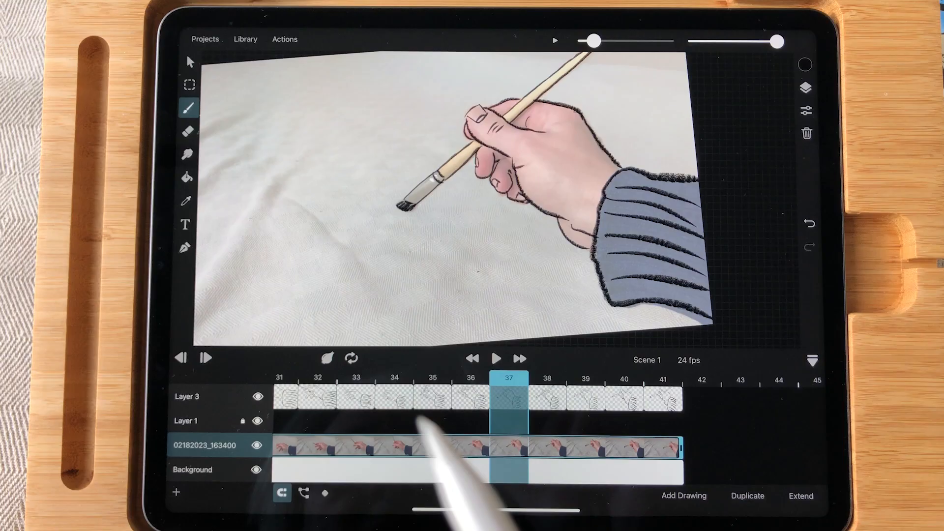
- Turn on looping, hide the video layer, and replay the traced animation on white
left_click(496, 359)
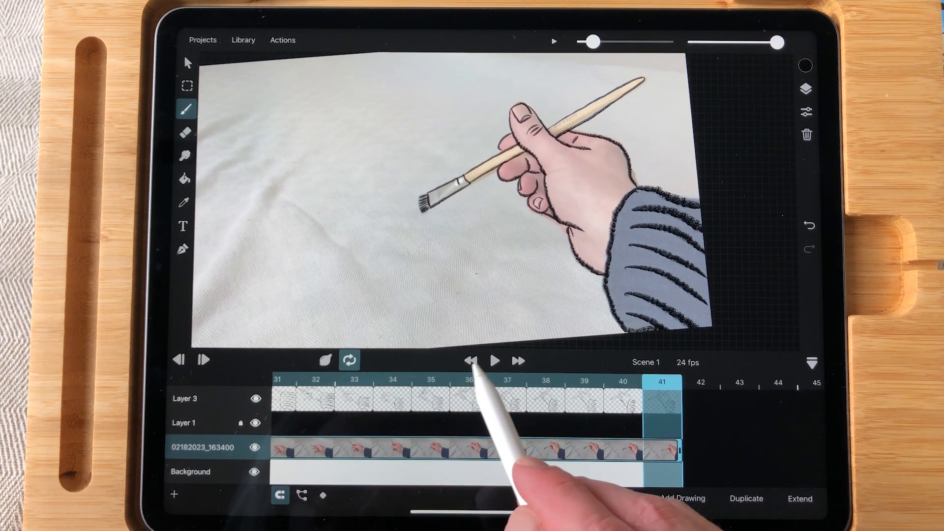
left_click(495, 361)
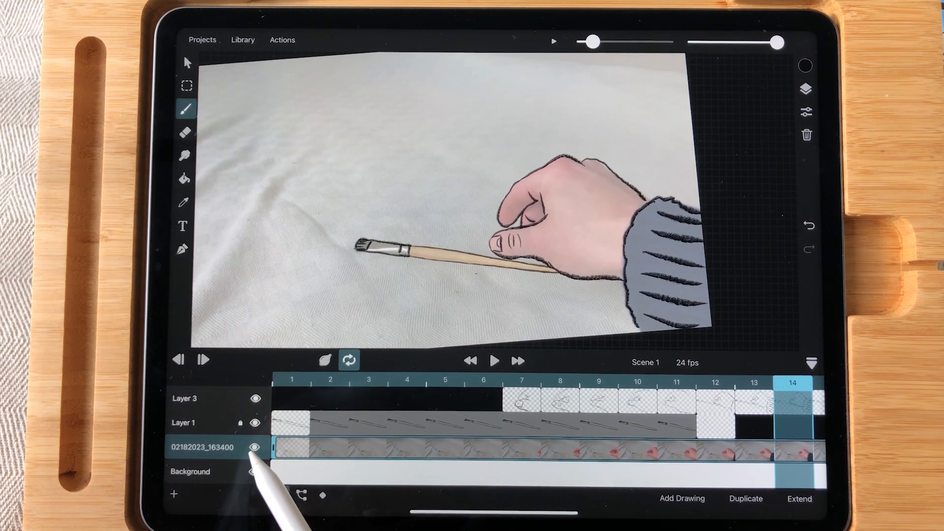
left_click(254, 448)
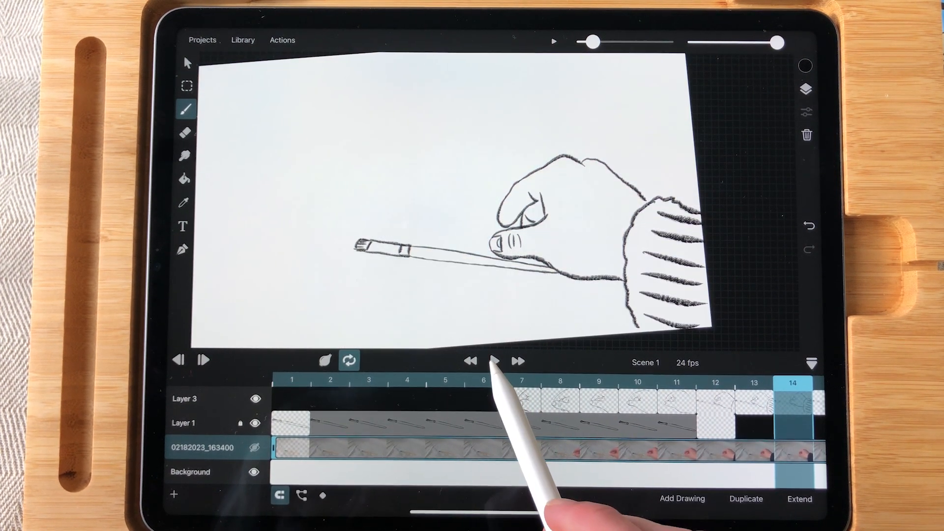
left_click(493, 360)
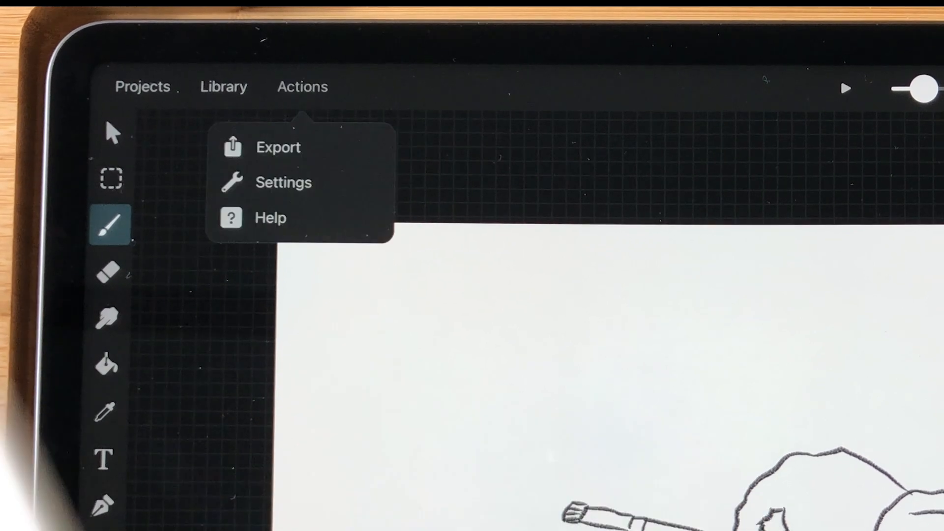
- Export the animation as a Video/MP4 at 1920×1080 and 24 fps
left_click(278, 147)
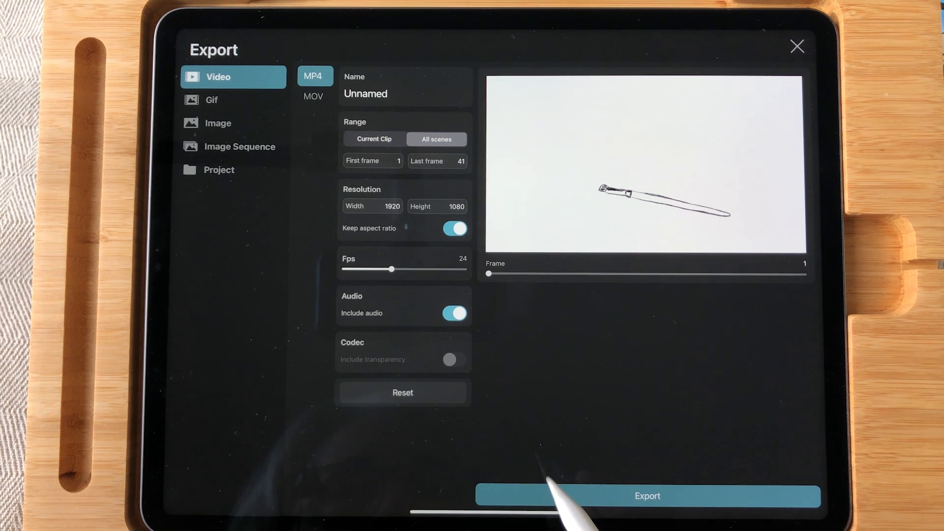
left_click(647, 496)
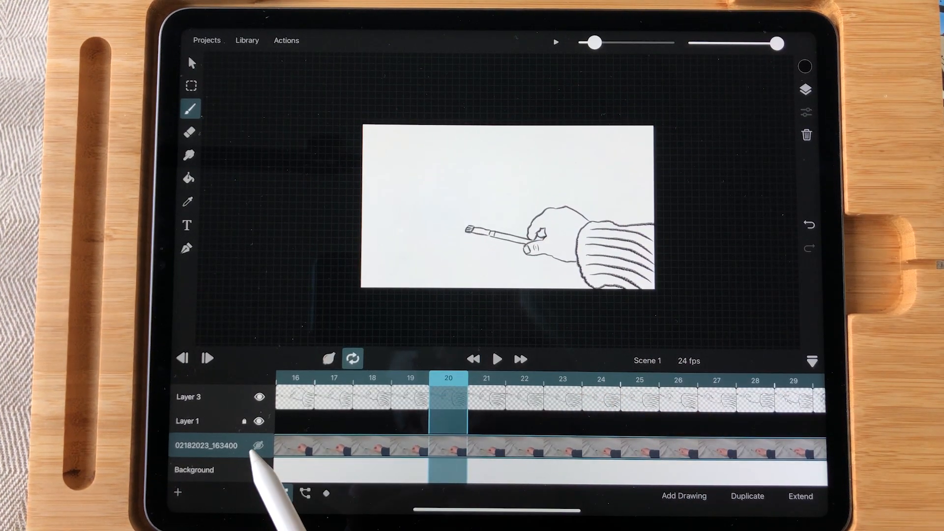
- Unhide the reference video layer and check frames 16, 1 and 8
left_click(295, 380)
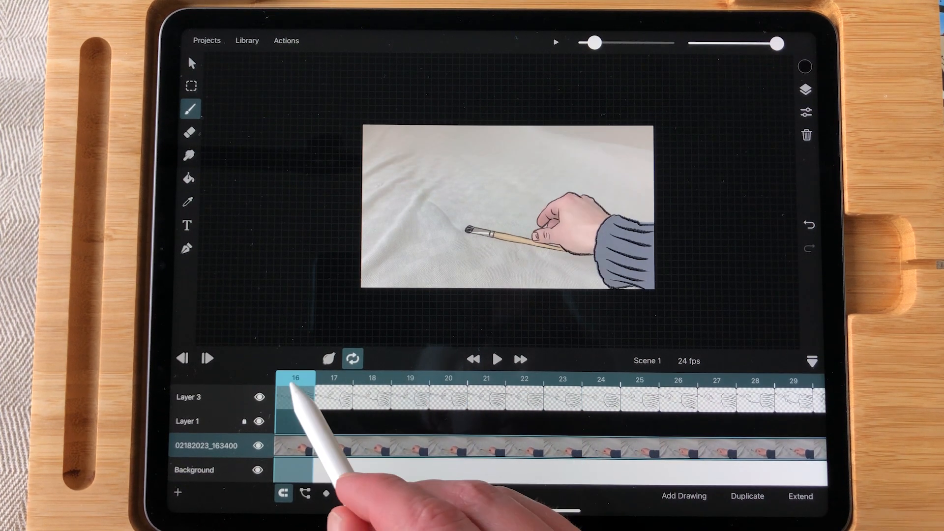
left_click(373, 380)
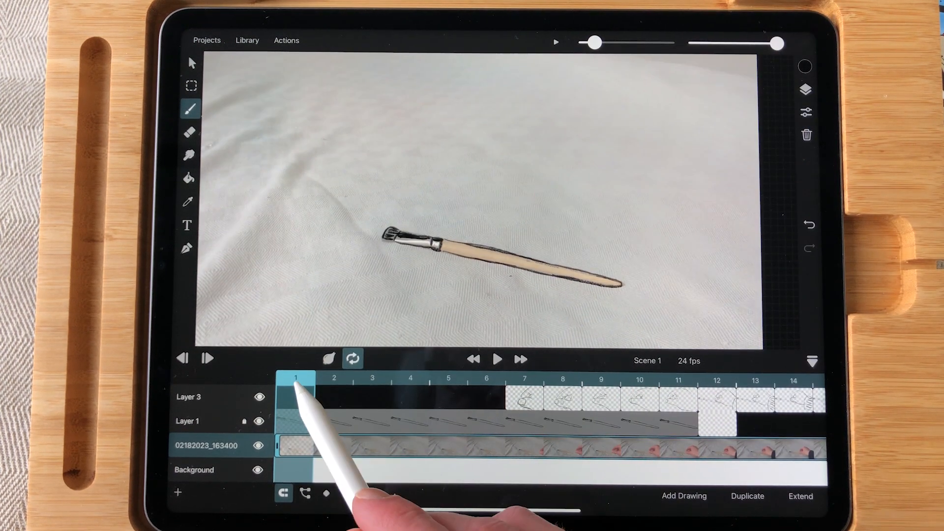
left_click(563, 380)
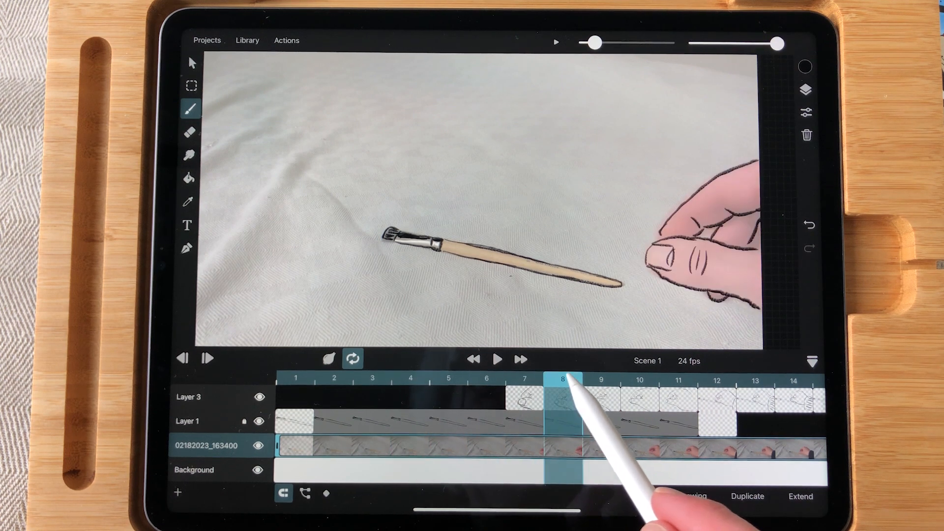
left_click(793, 380)
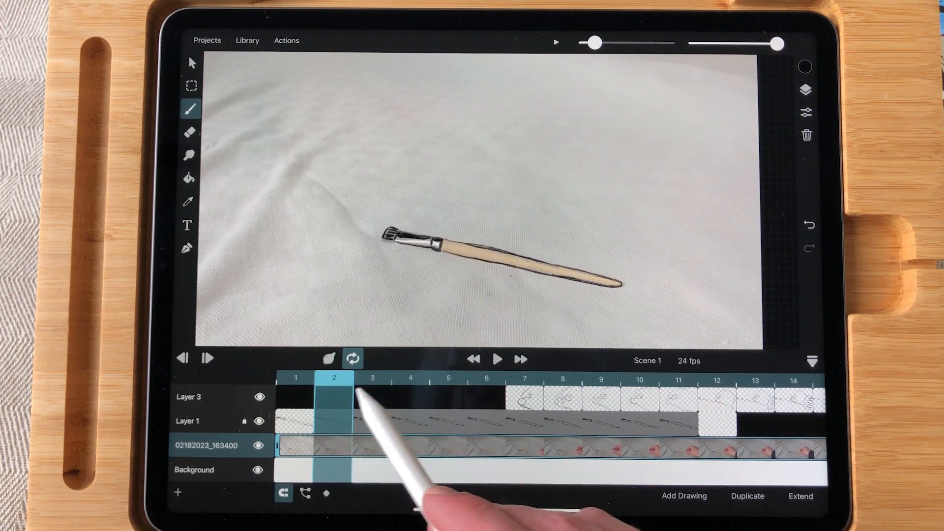
- Flip between frames 2, 12 and 11 to compare the tracings
left_click(717, 381)
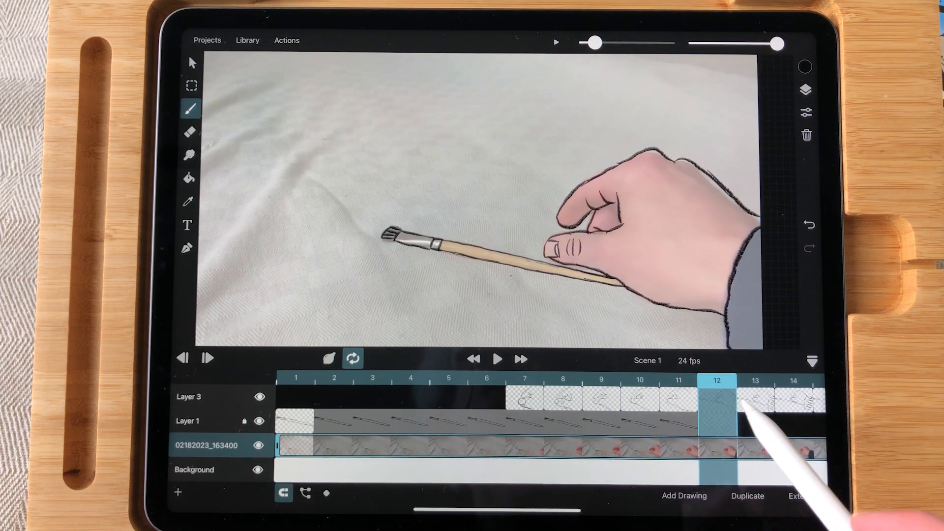
left_click(678, 394)
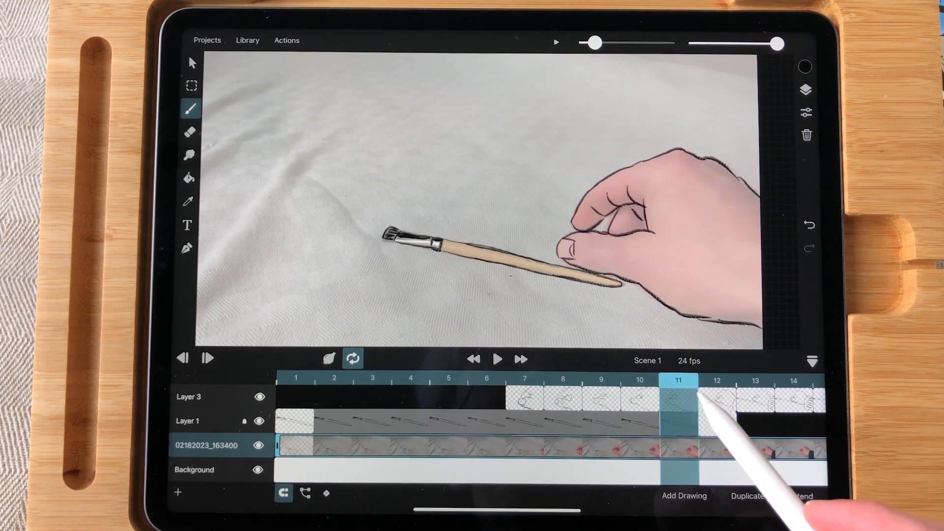
left_click(716, 381)
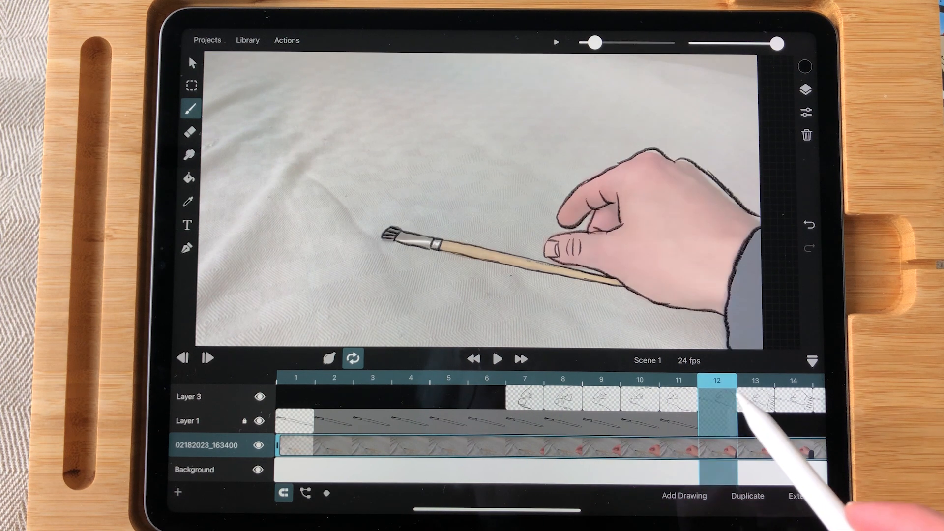
left_click(677, 386)
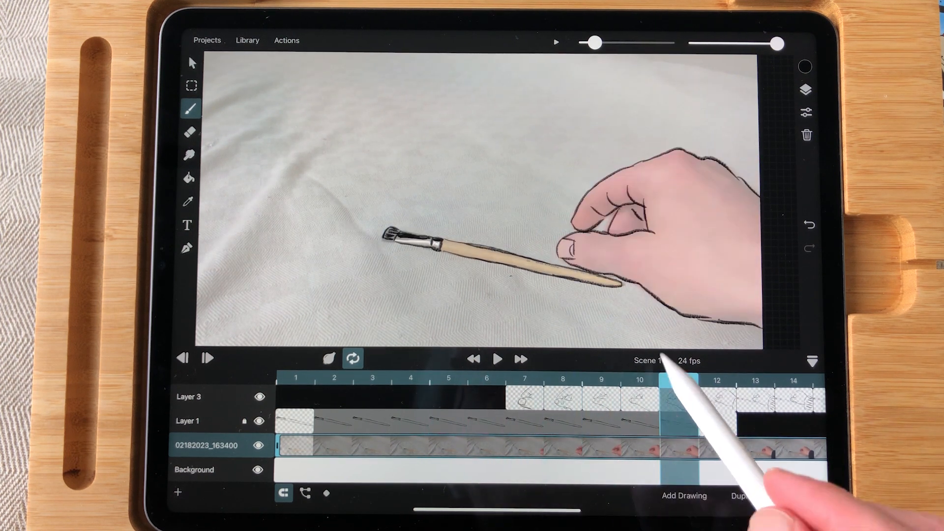